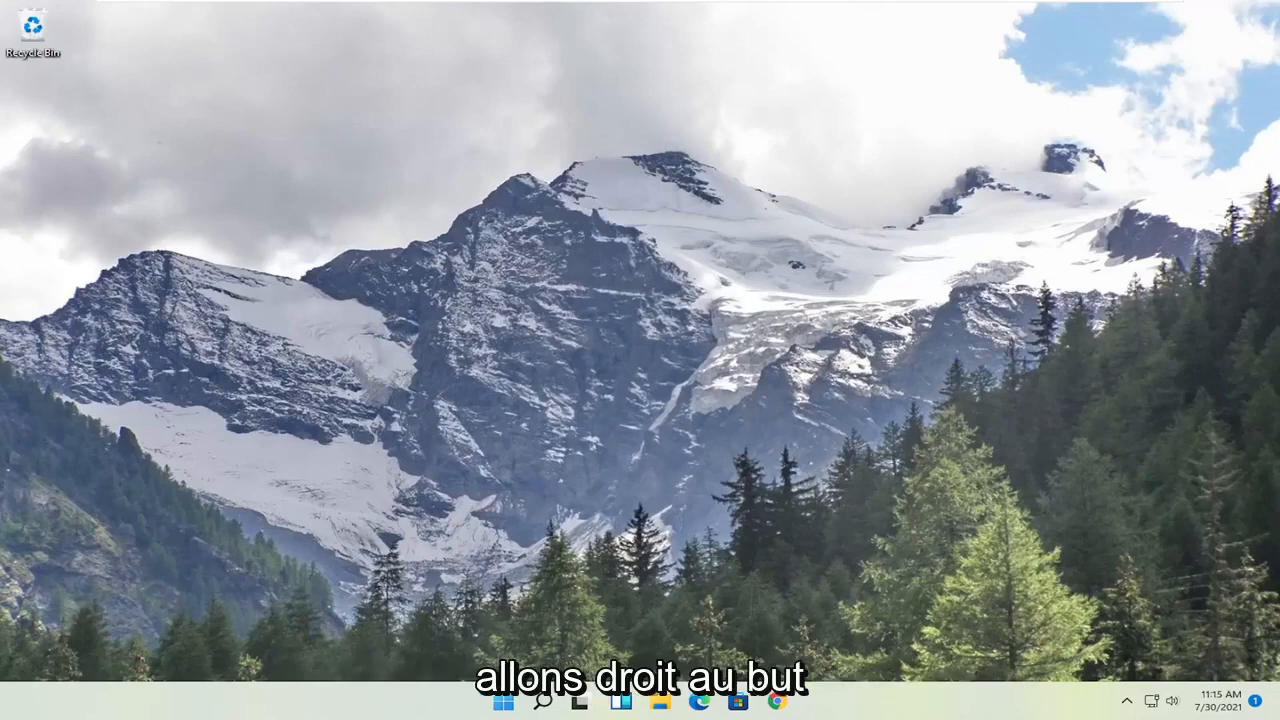
Search Start for cmd and launch Command Prompt as administrator, approving the UAC prompt
{"action": "left_click", "coordinate": [502, 696]}
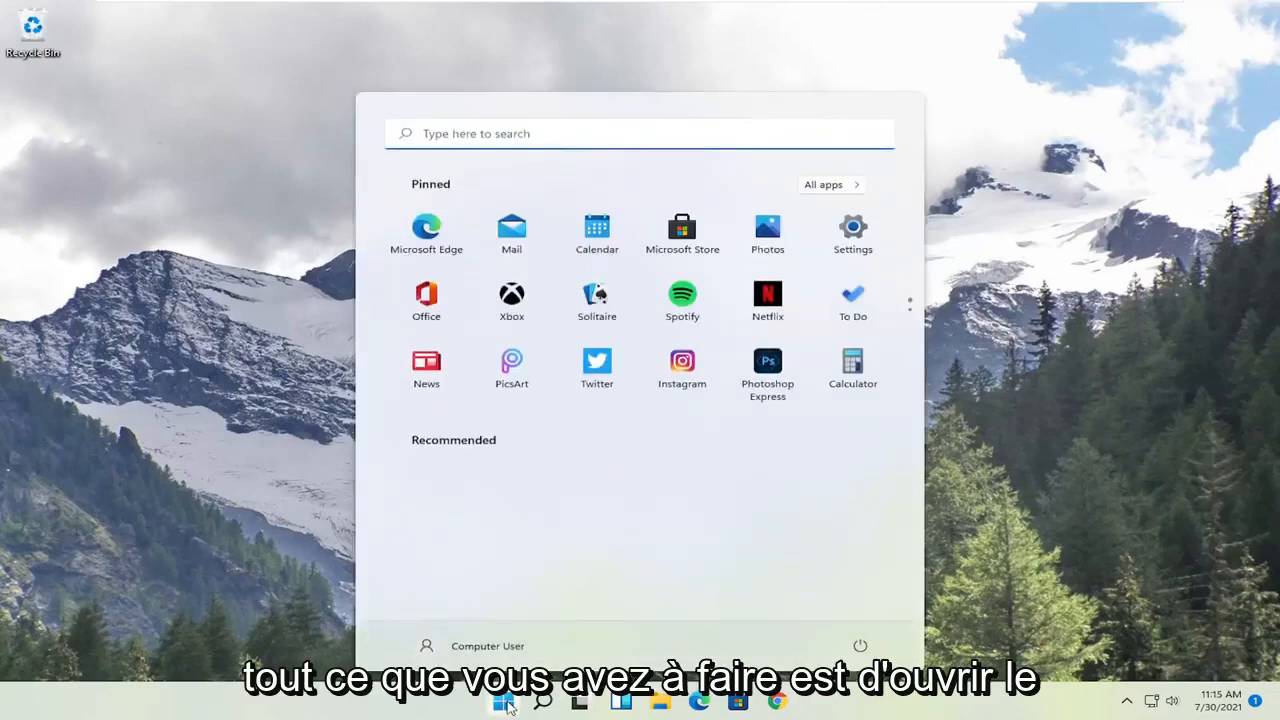
{"action": "type", "text": "cmd"}
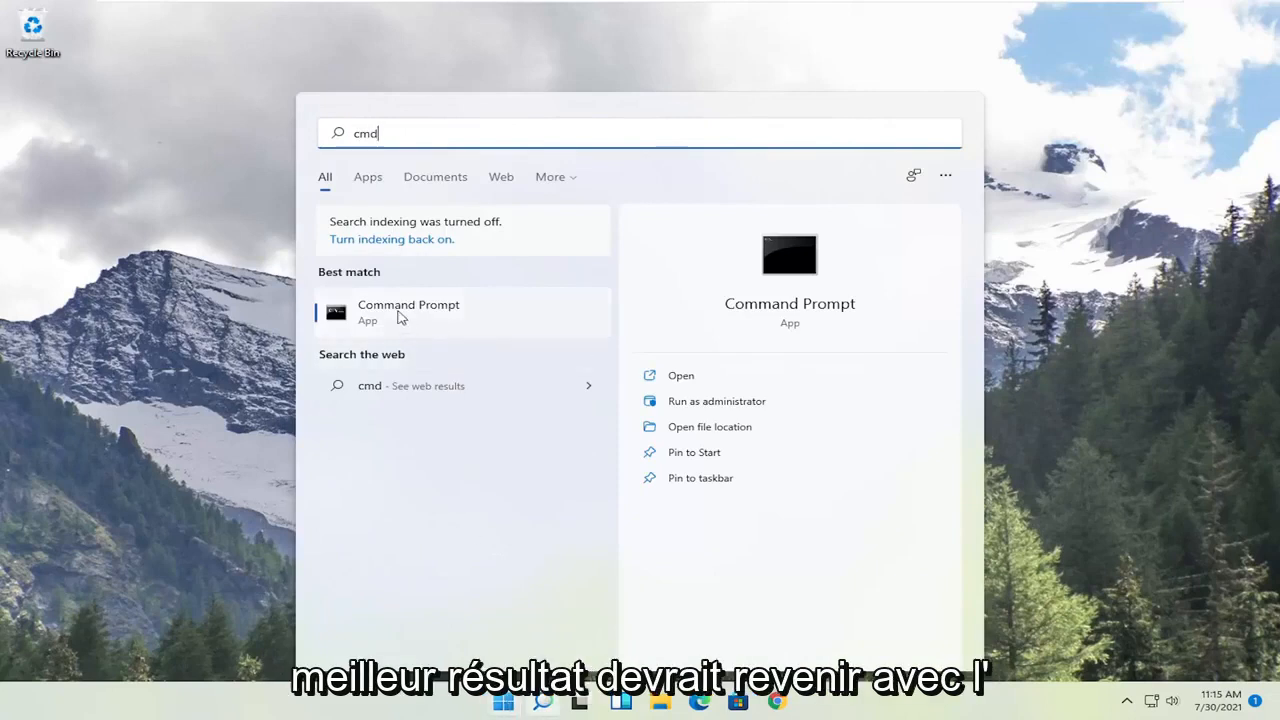
{"action": "right_click", "coordinate": [408, 312]}
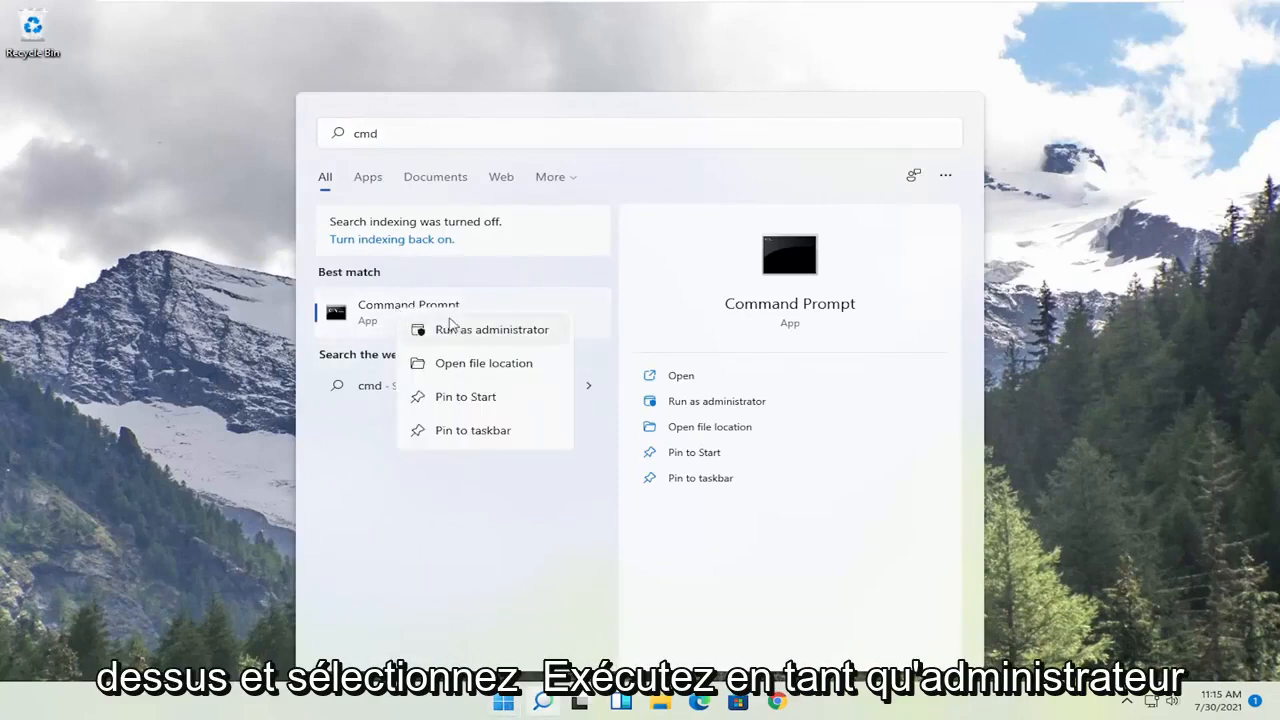
{"action": "left_click", "coordinate": [488, 328]}
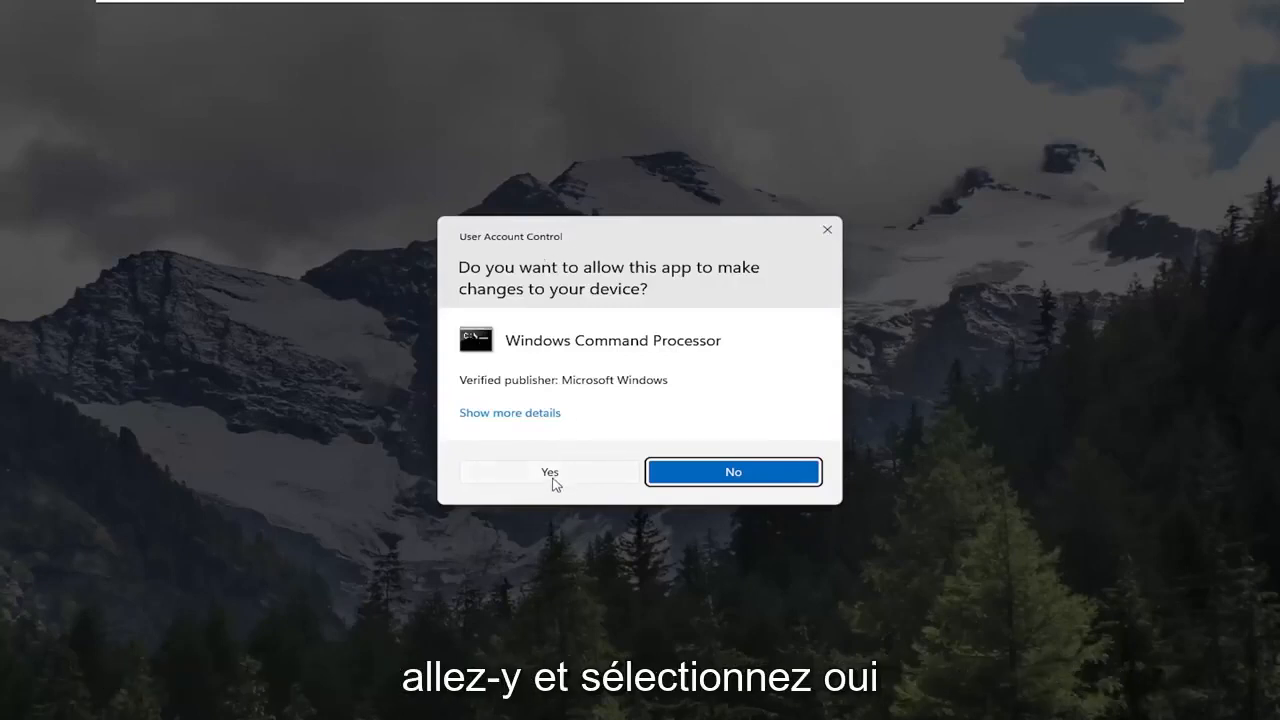
{"action": "left_click", "coordinate": [550, 472]}
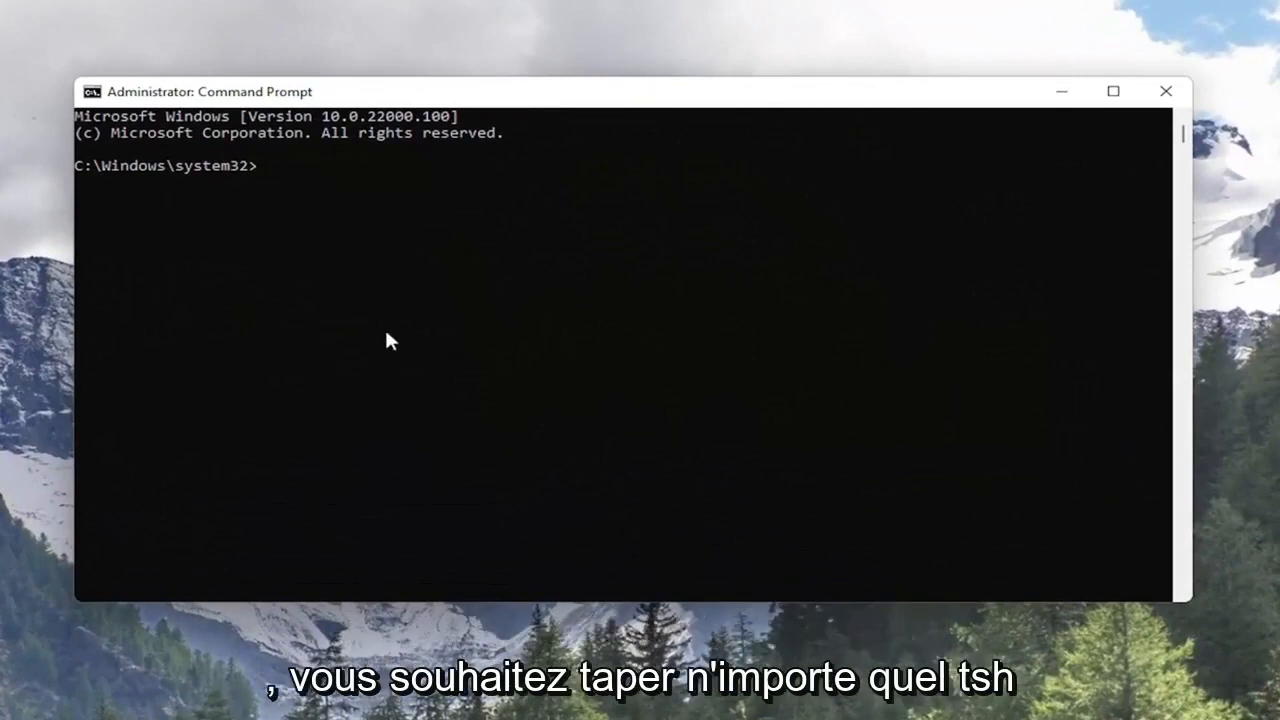
Run netsh winsock reset in the administrator Command Prompt
{"action": "type", "text": "netsh"}
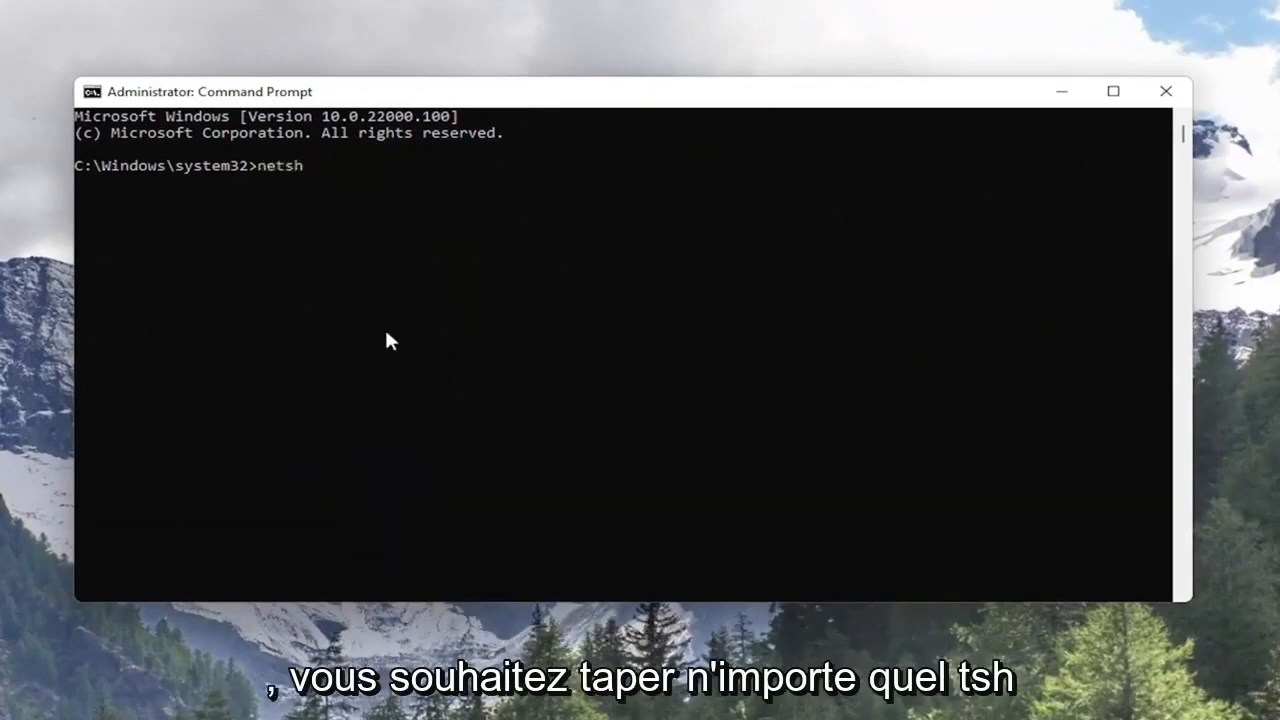
{"action": "type", "text": "winsock reset"}
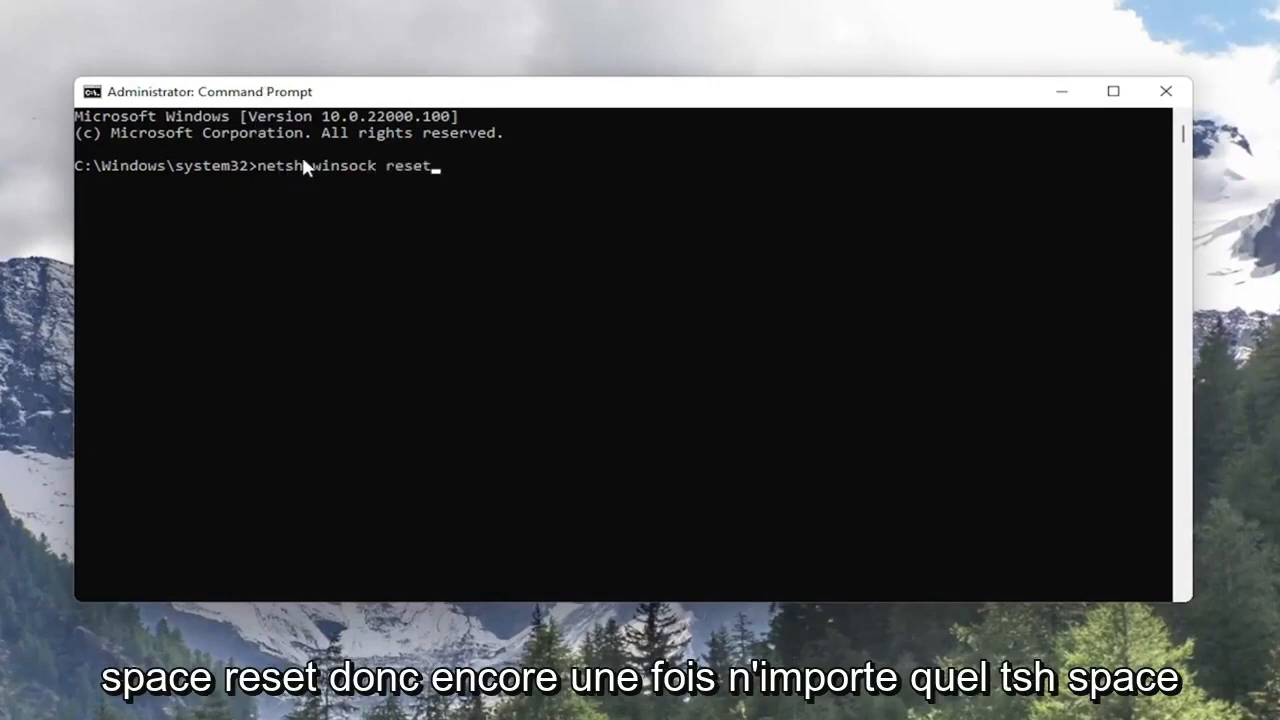
{"action": "mouse_move", "coordinate": [490, 224]}
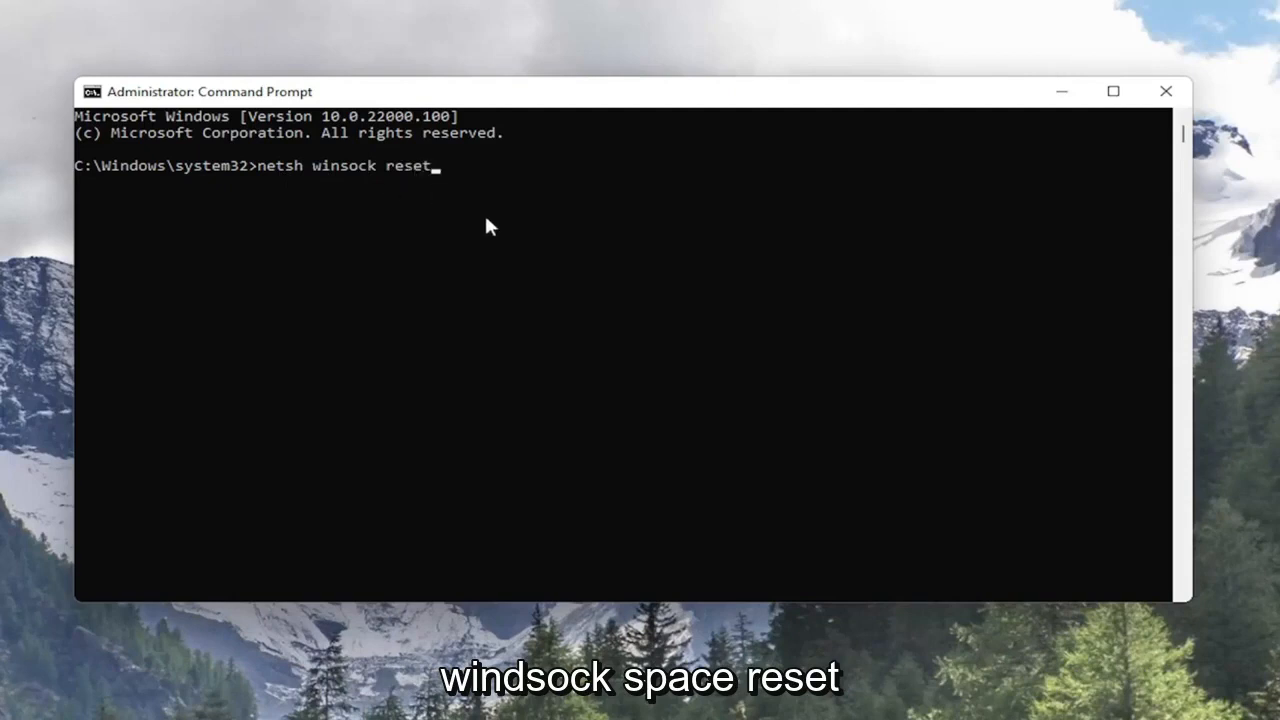
{"action": "key", "text": "Enter"}
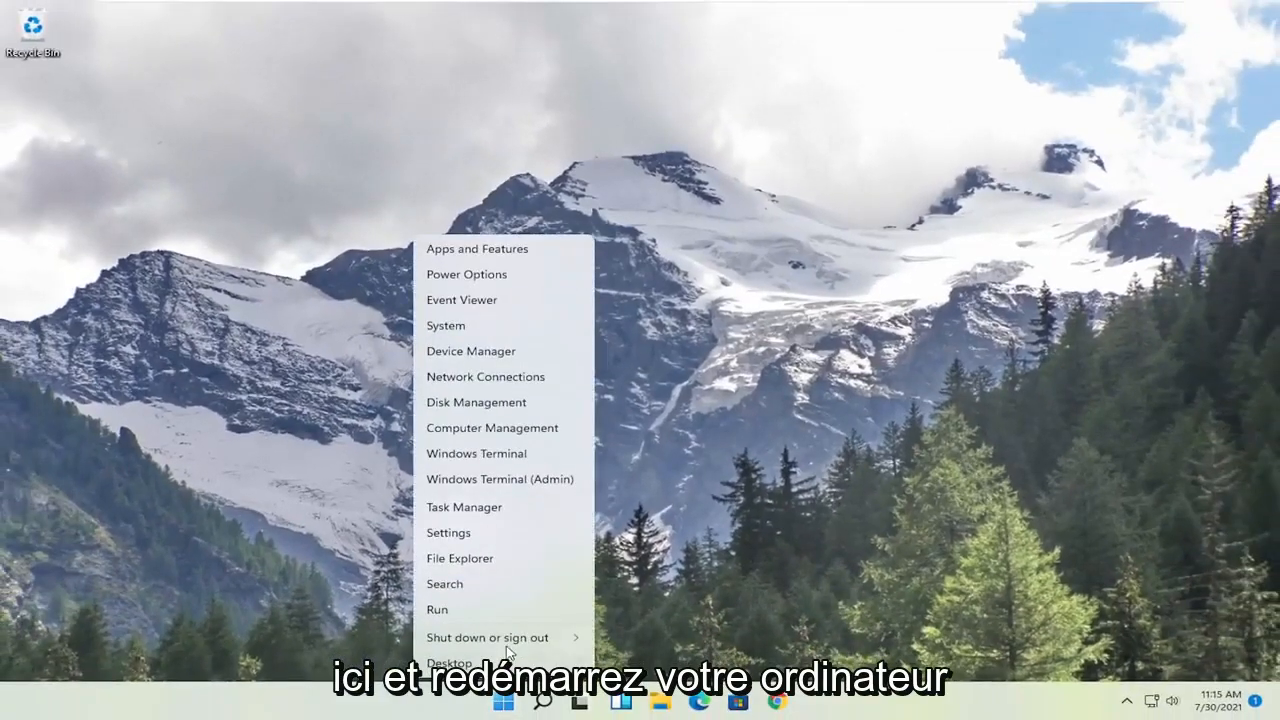
Restart the computer from the Start menu so the Winsock reset applies
{"action": "left_click", "coordinate": [488, 634]}
{"action": "type", "text": "device manager"}
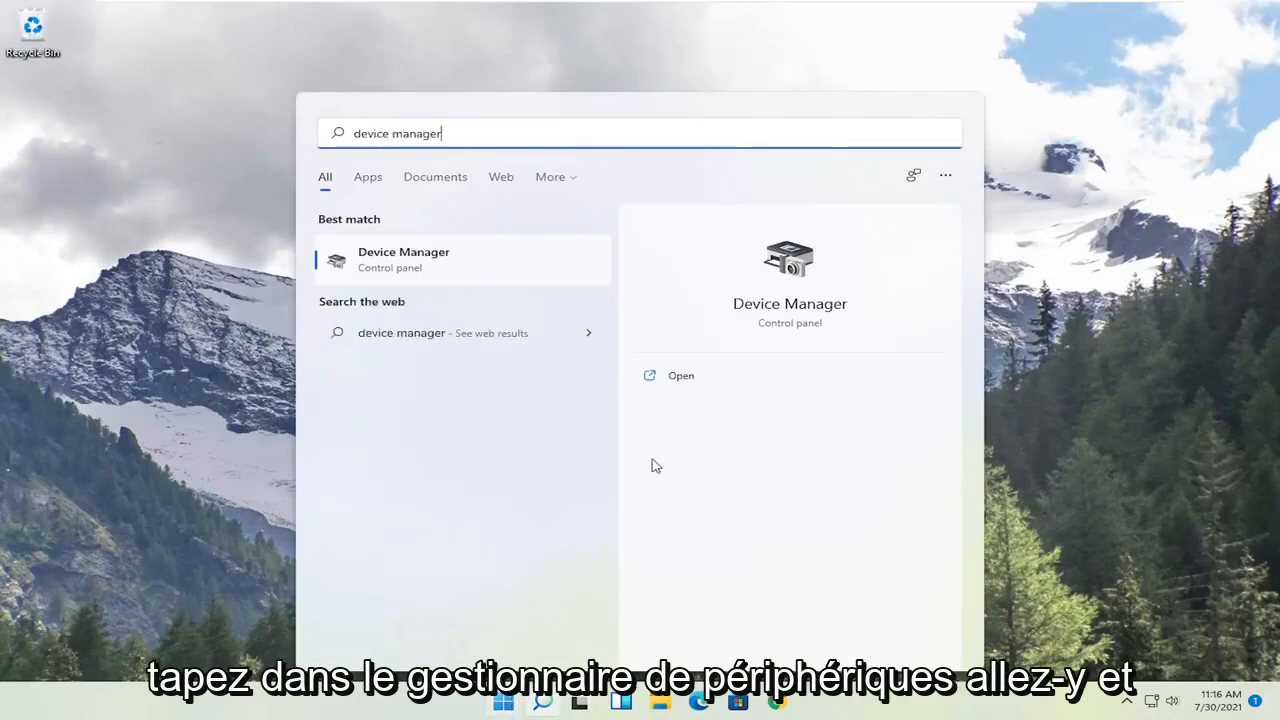
Launch Device Manager from the Start search result
{"action": "left_click", "coordinate": [404, 260]}
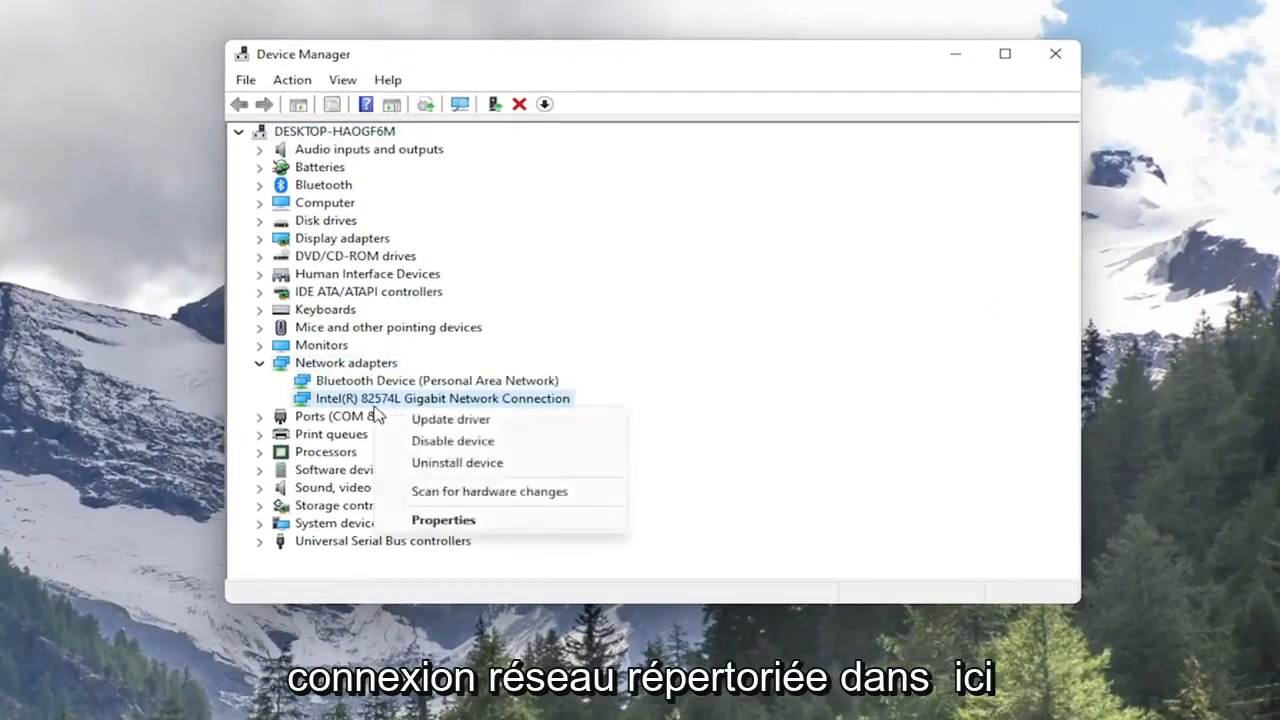
Uninstall the Intel(R) 82574L Gigabit Network Connection adapter and confirm
{"action": "left_click", "coordinate": [456, 462]}
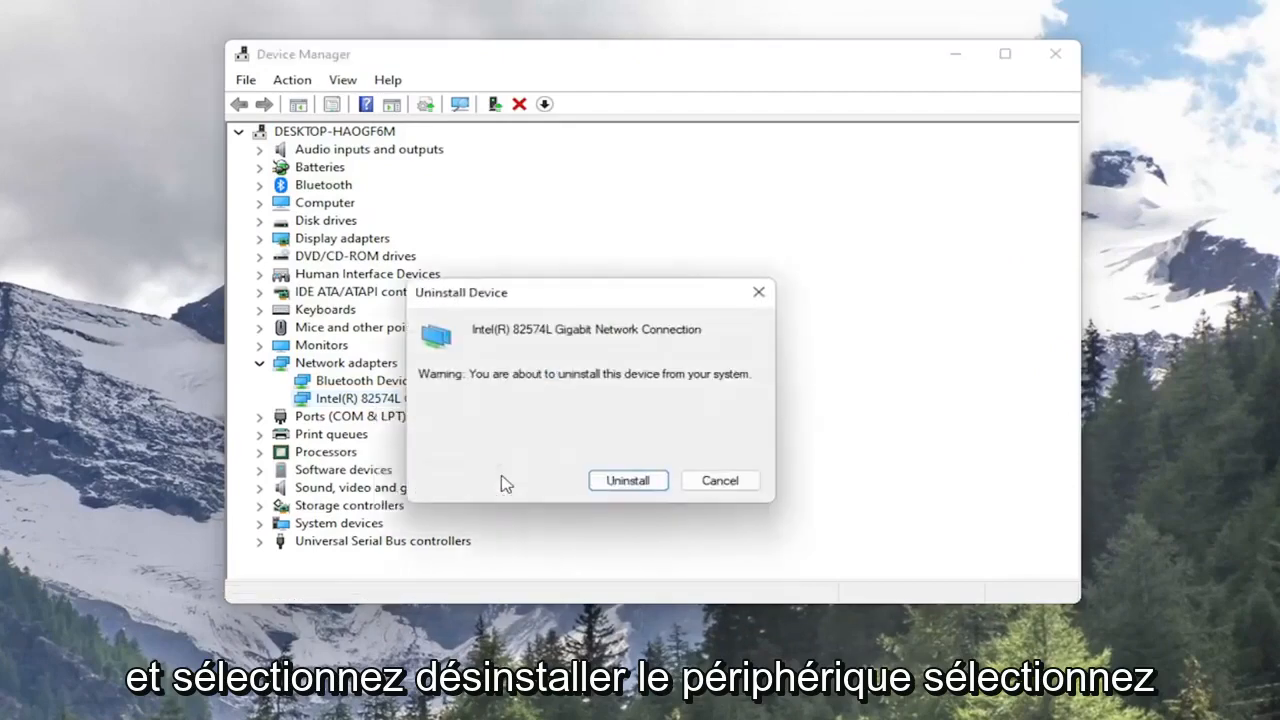
{"action": "left_click", "coordinate": [628, 480]}
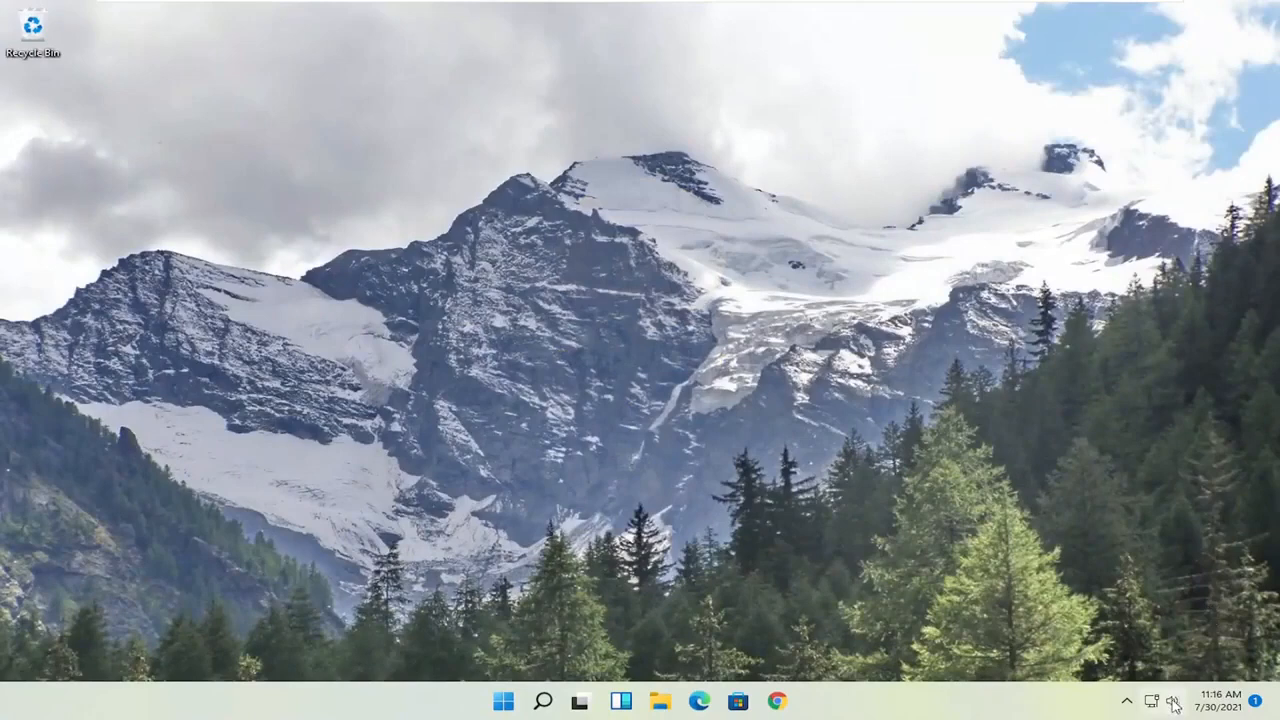
Search Start for settings and launch the Settings app
{"action": "left_click", "coordinate": [1156, 700]}
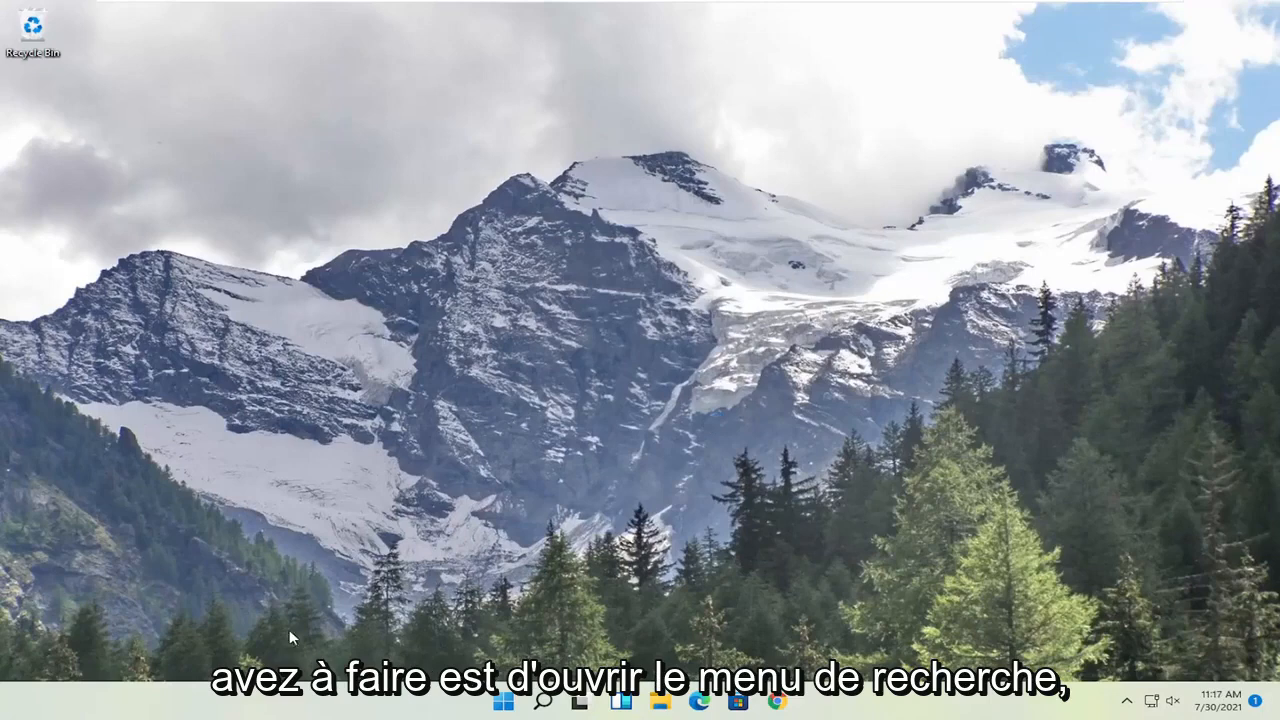
{"action": "left_click", "coordinate": [518, 698]}
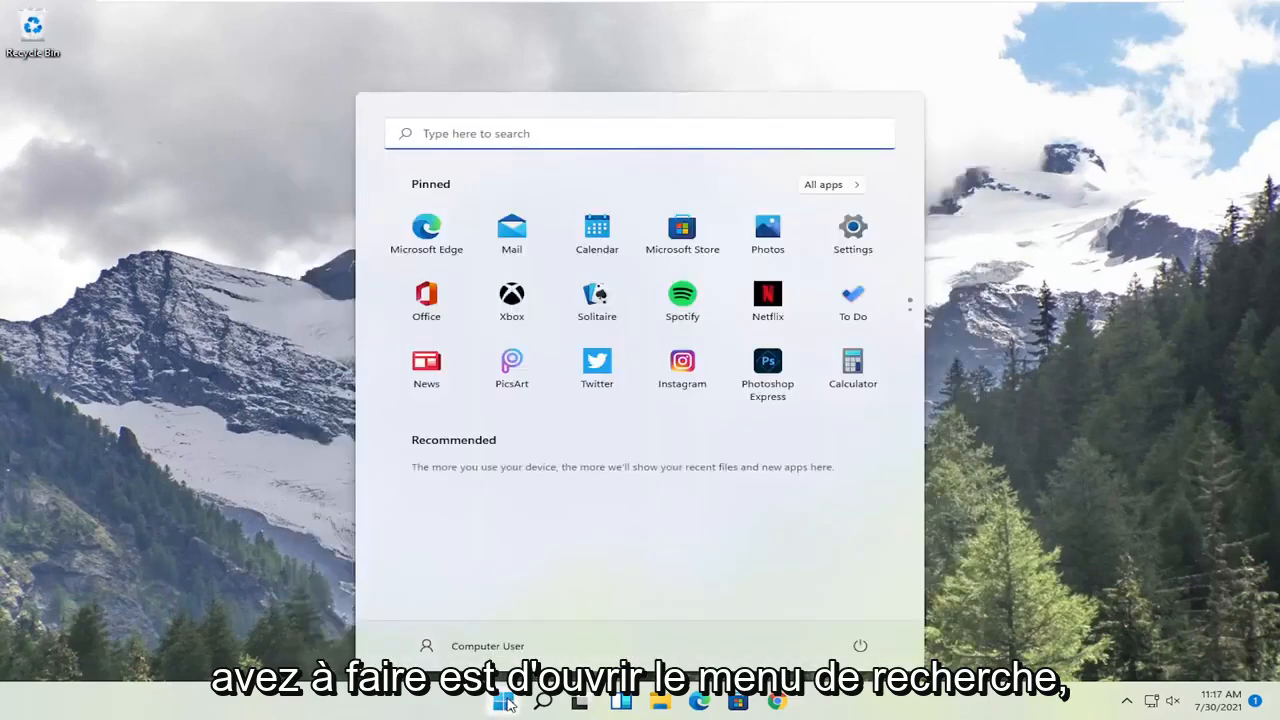
{"action": "type", "text": "settings"}
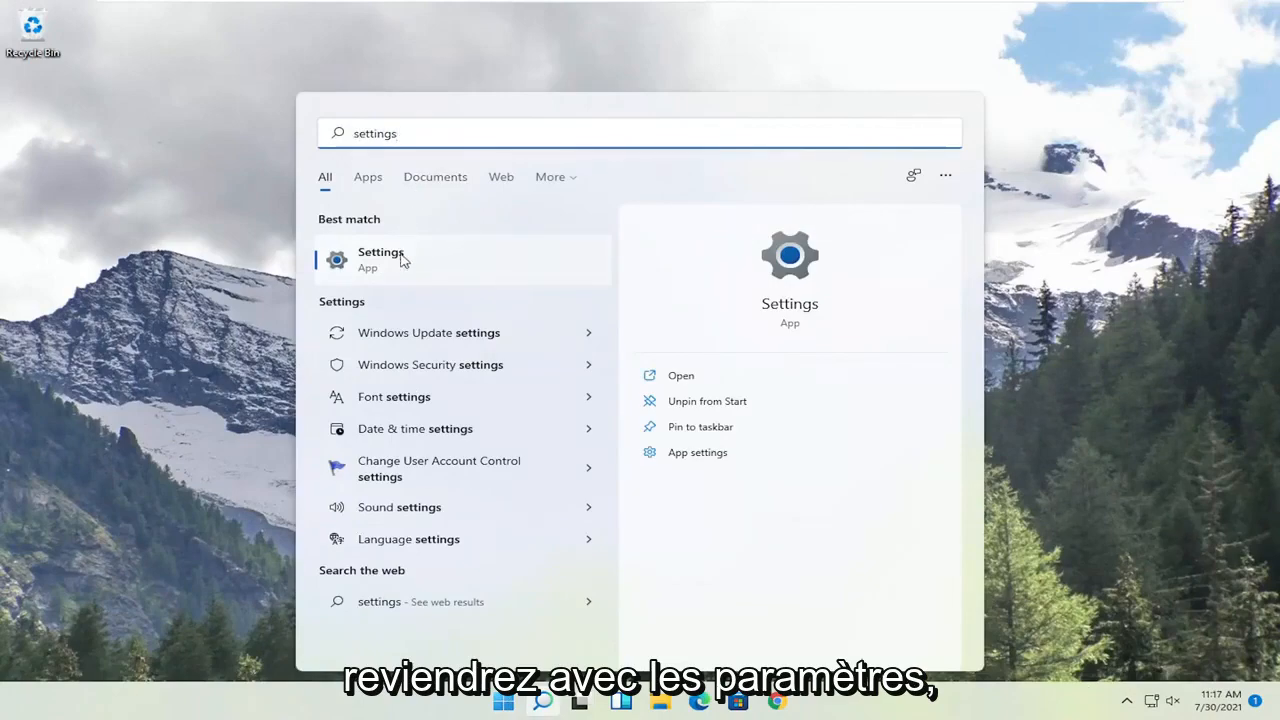
{"action": "left_click", "coordinate": [380, 258]}
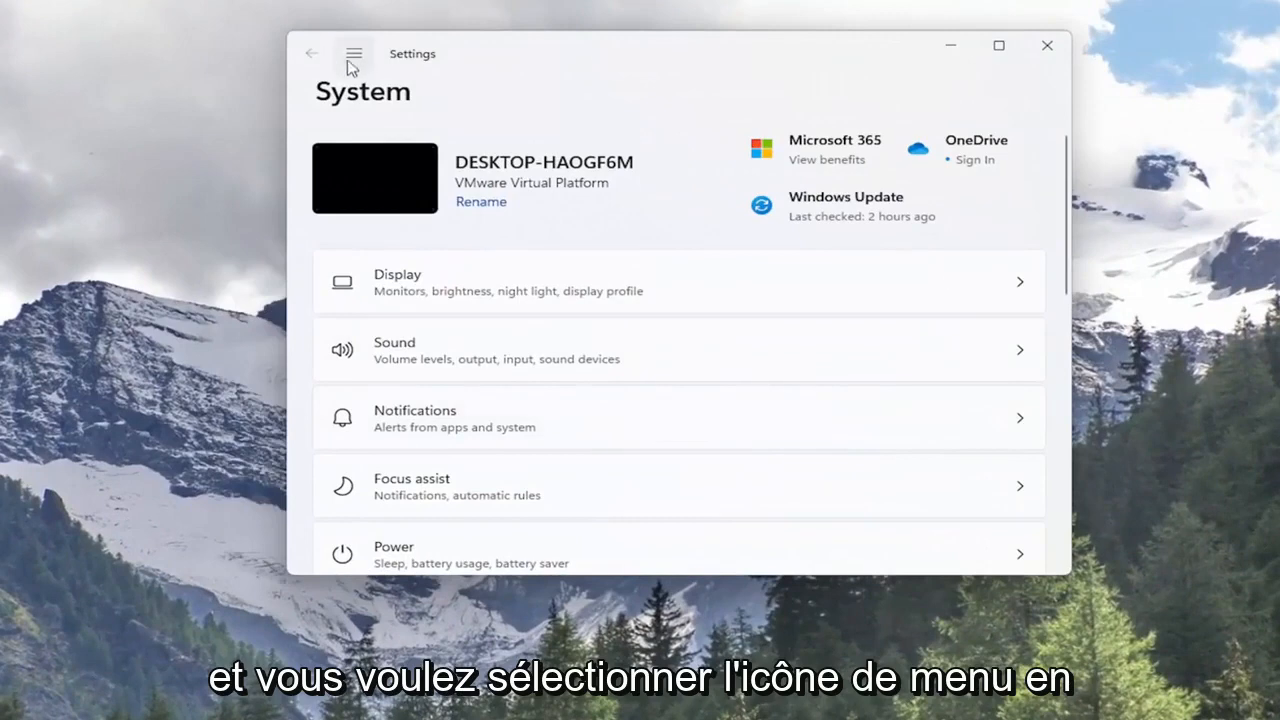
Navigate Settings to Network & internet toward the Network reset page
{"action": "left_click", "coordinate": [352, 52]}
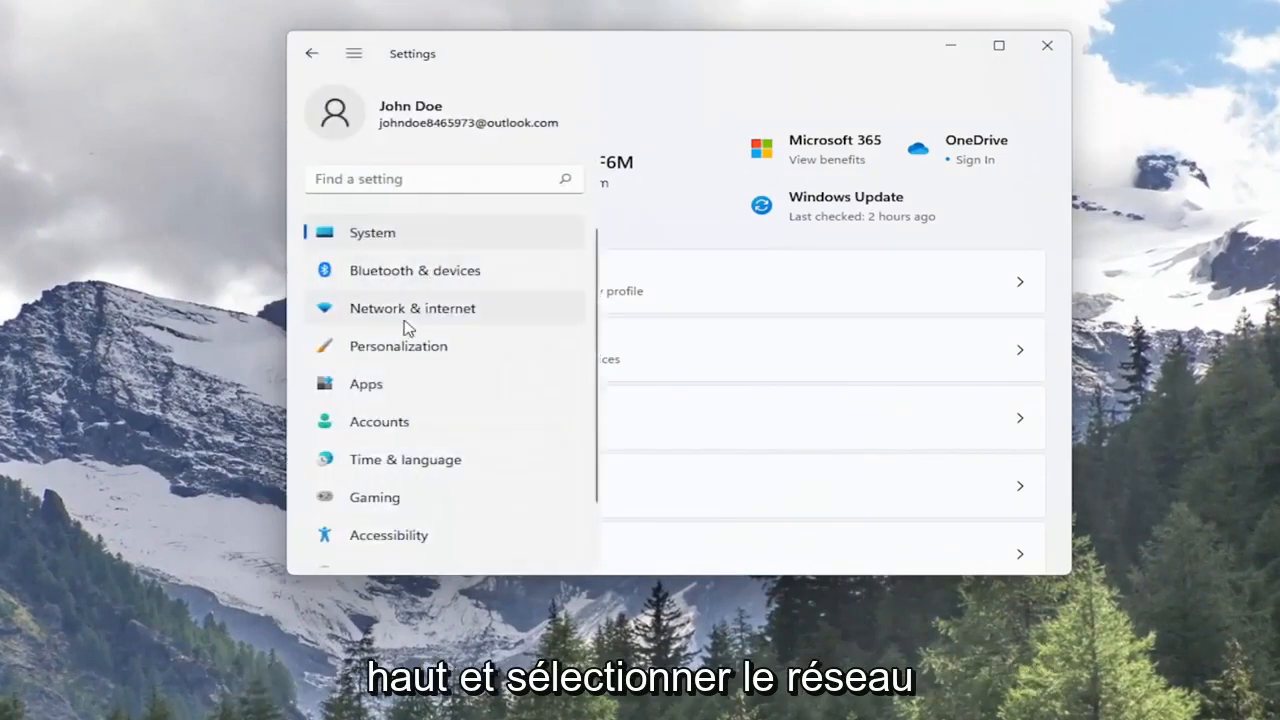
{"action": "left_click", "coordinate": [412, 308]}
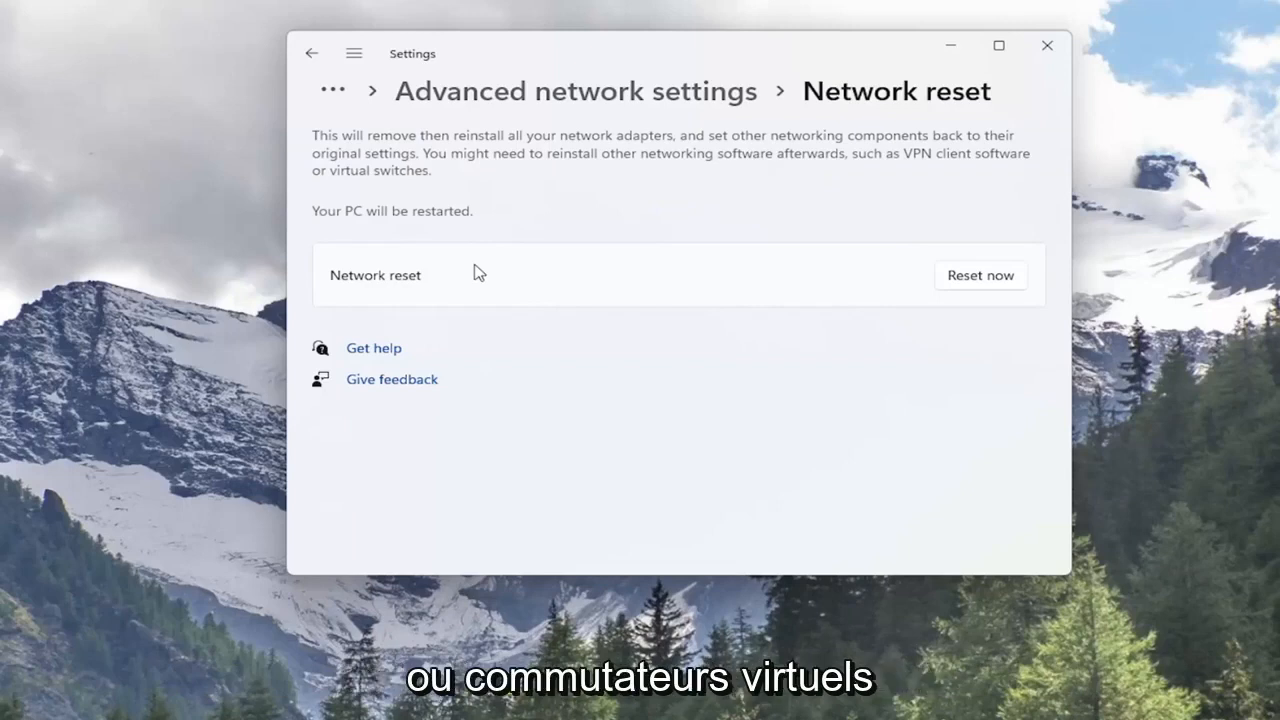
{"action": "mouse_move", "coordinate": [452, 236]}
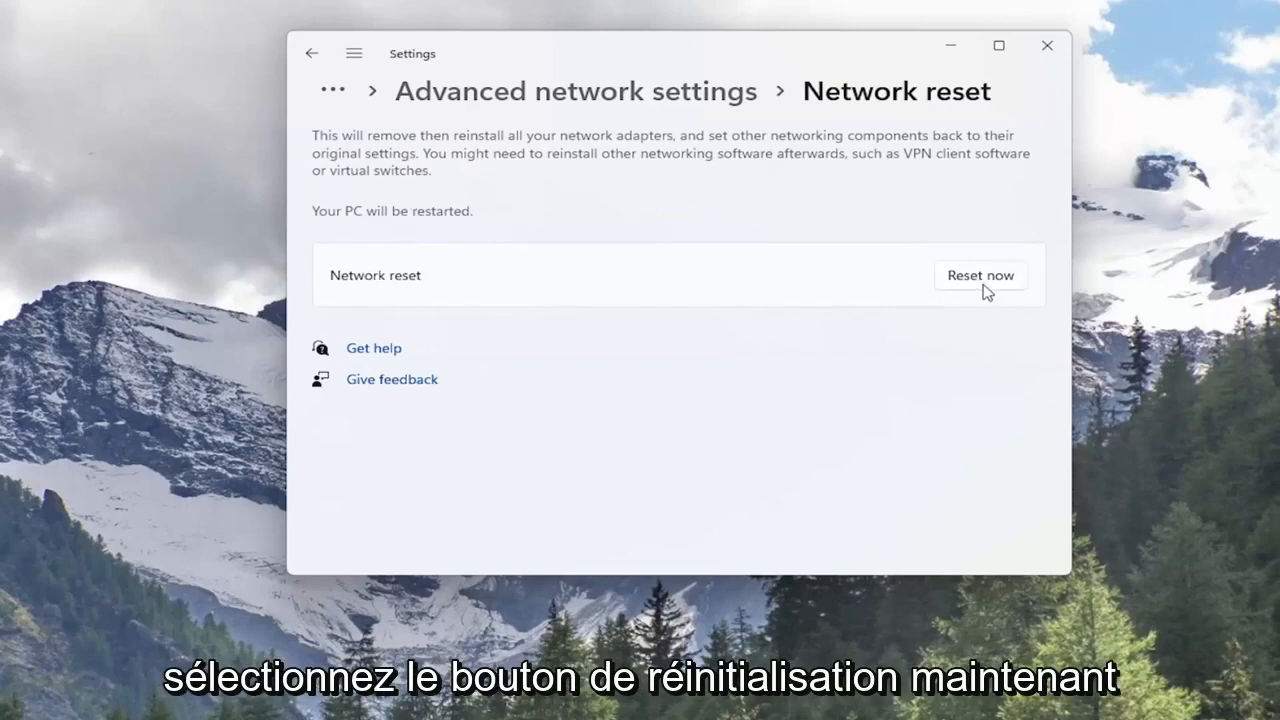
Reset all network settings with Reset now, confirm, and dismiss the five-minute sign-out notice
{"action": "left_click", "coordinate": [980, 276]}
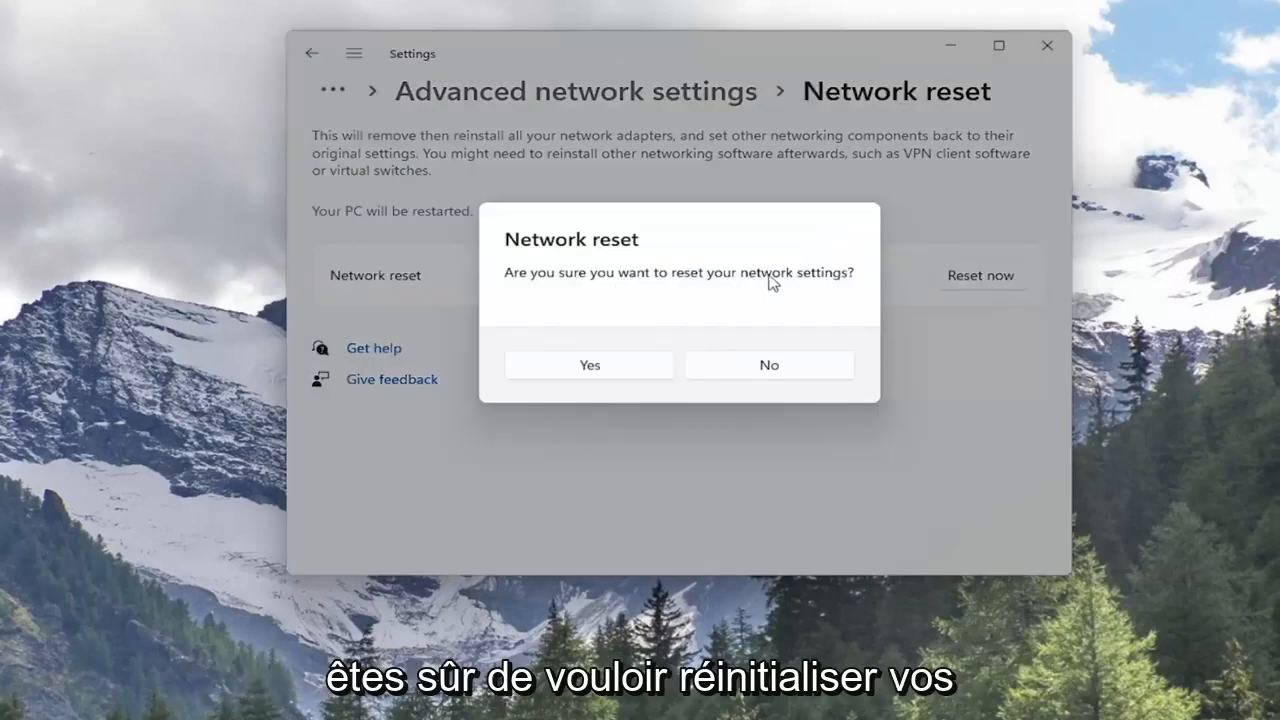
{"action": "mouse_move", "coordinate": [618, 382]}
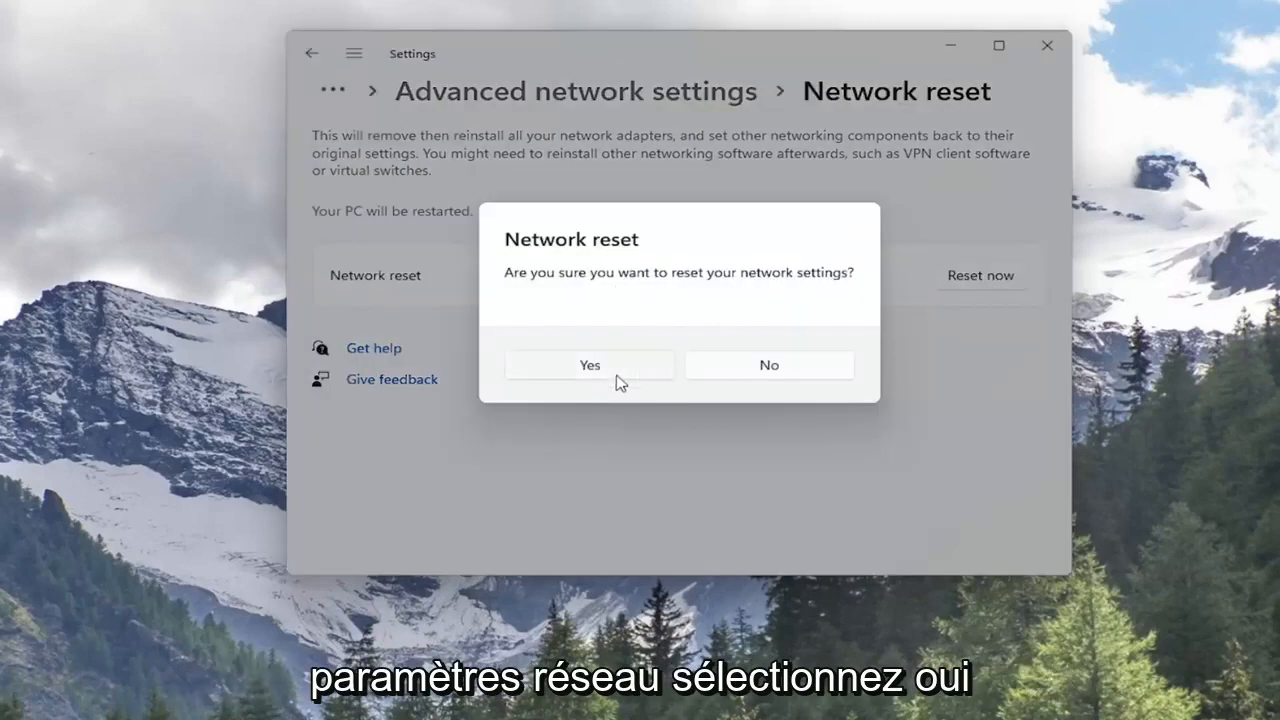
{"action": "left_click", "coordinate": [588, 364]}
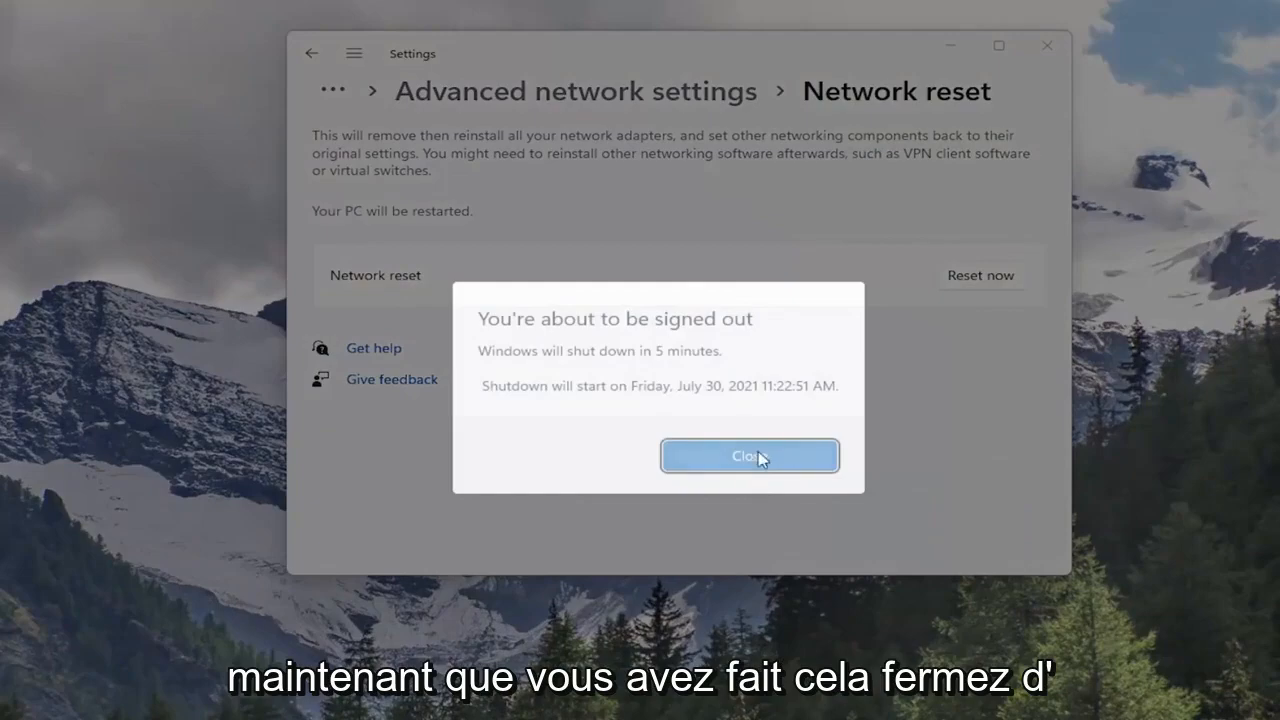
{"action": "left_click", "coordinate": [748, 456]}
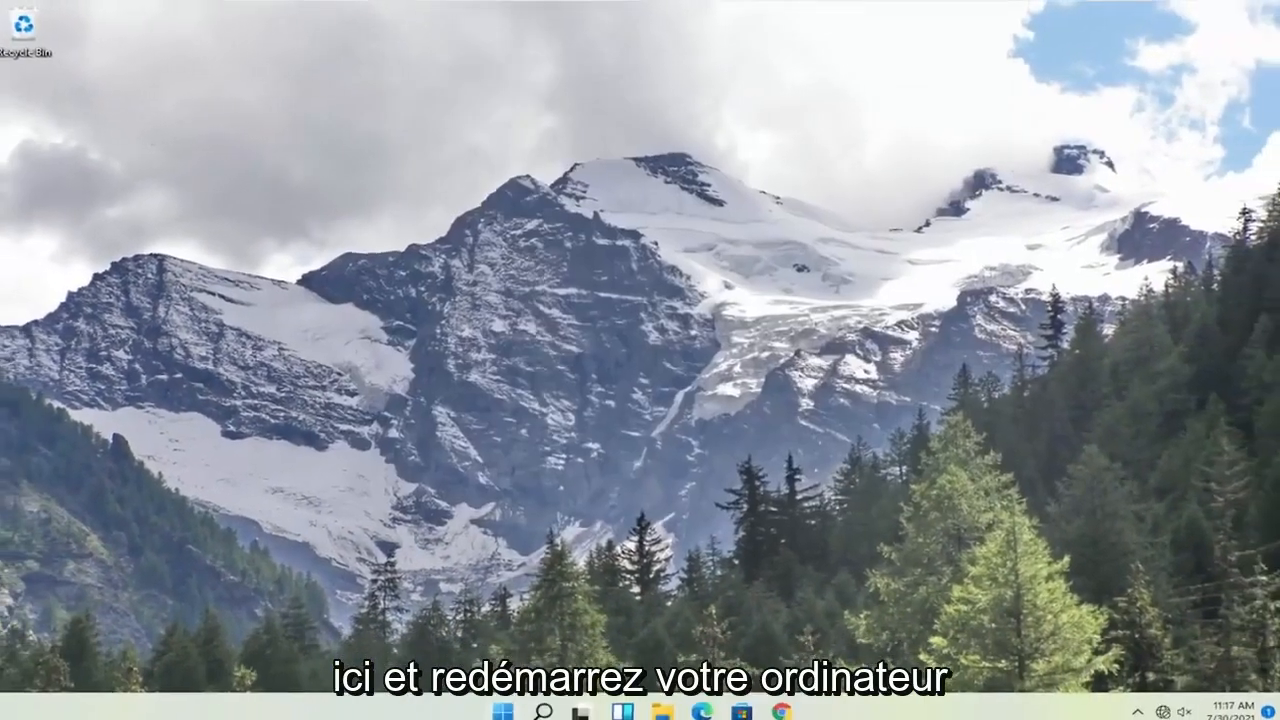